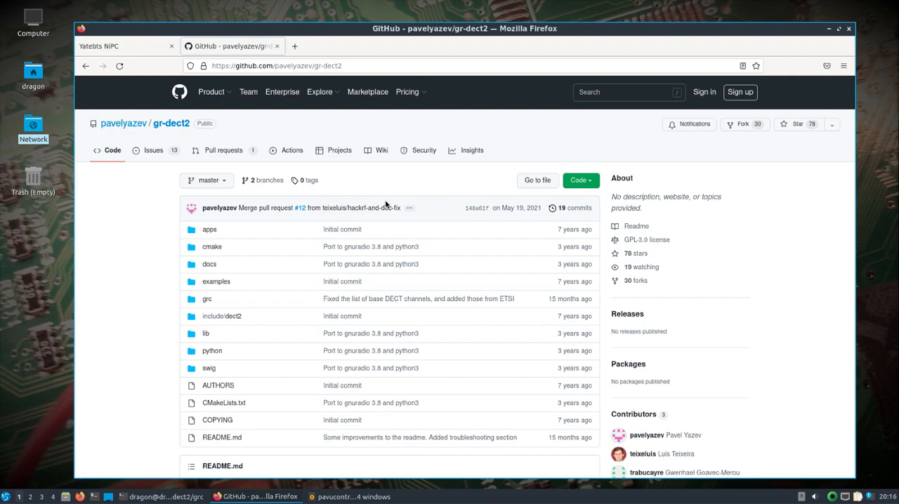
{"action": "mouse_move", "coordinate": [385, 176]}
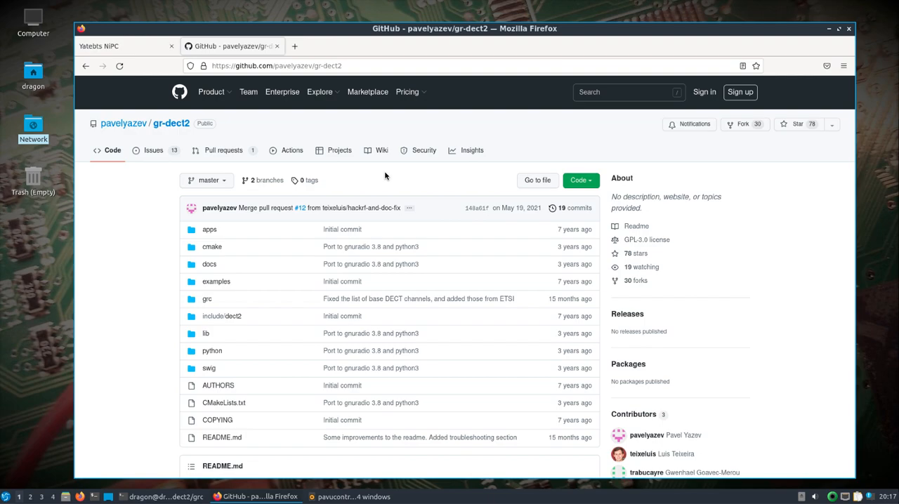
{"action": "mouse_move", "coordinate": [374, 209]}
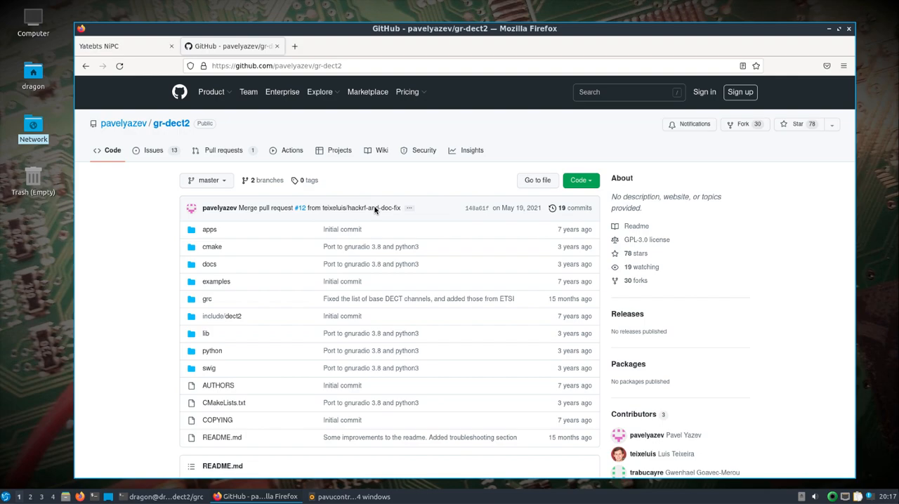
{"action": "mouse_move", "coordinate": [196, 393]}
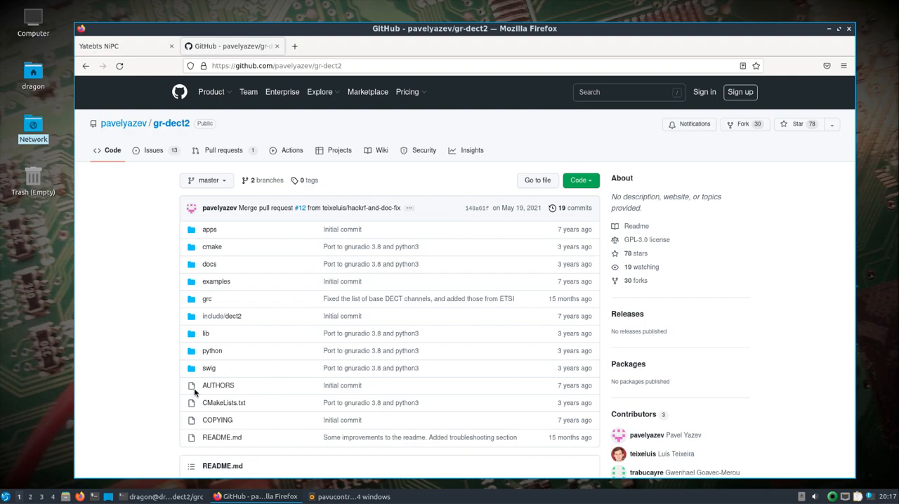
{"action": "mouse_move", "coordinate": [160, 454]}
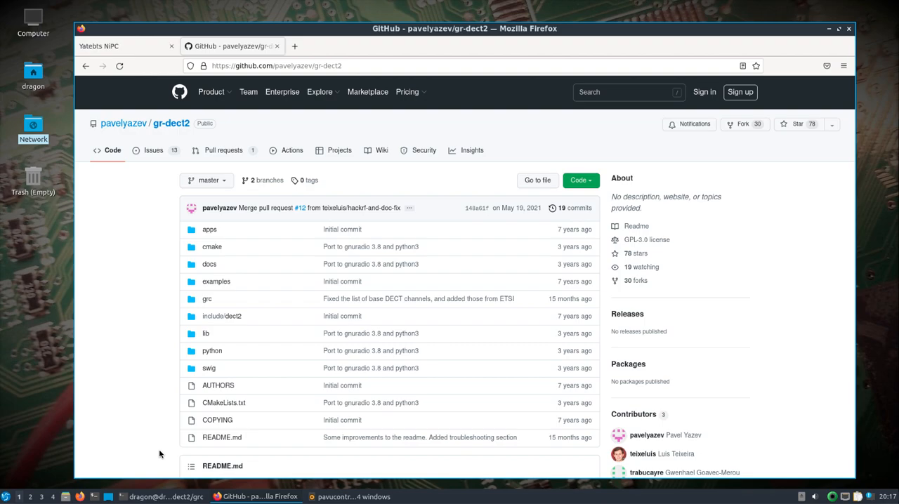
{"action": "mouse_move", "coordinate": [170, 493]}
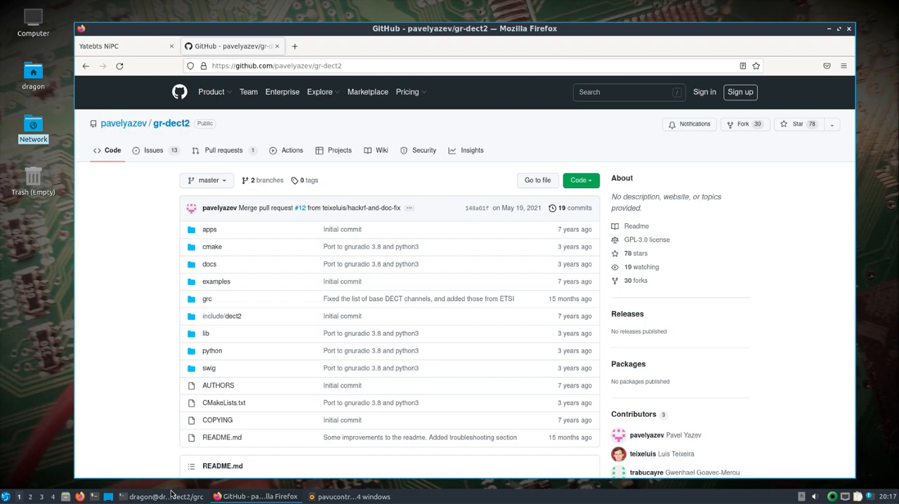
- Run hackrf_info twice in LXTerminal until a HackRF One board is detected
{"action": "left_click", "coordinate": [161, 497]}
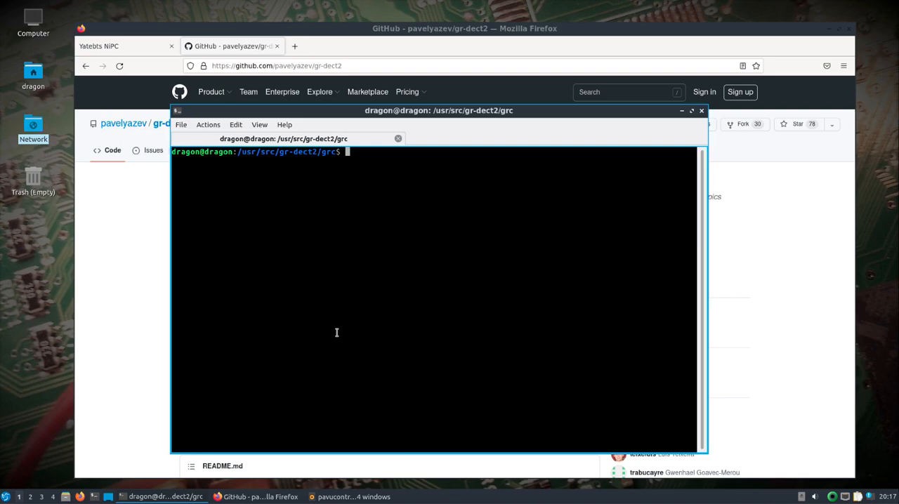
{"action": "type", "text": "hackrf_info"}
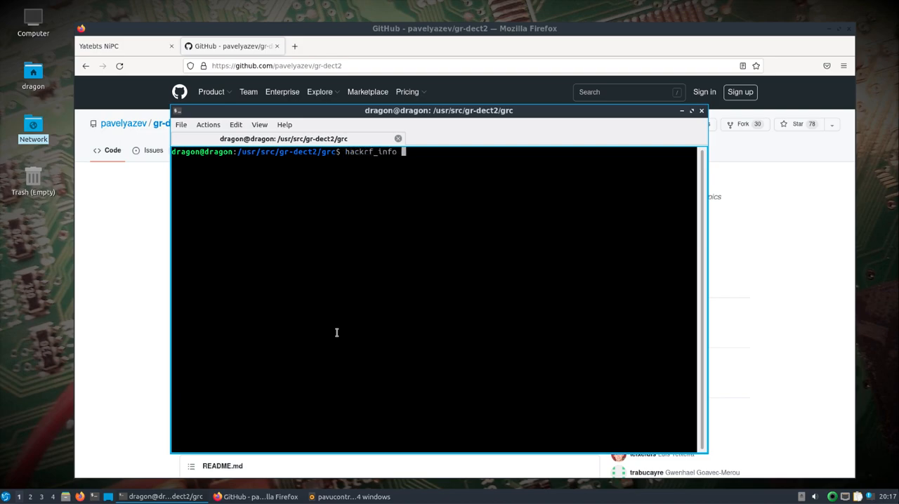
{"action": "key", "text": "Return"}
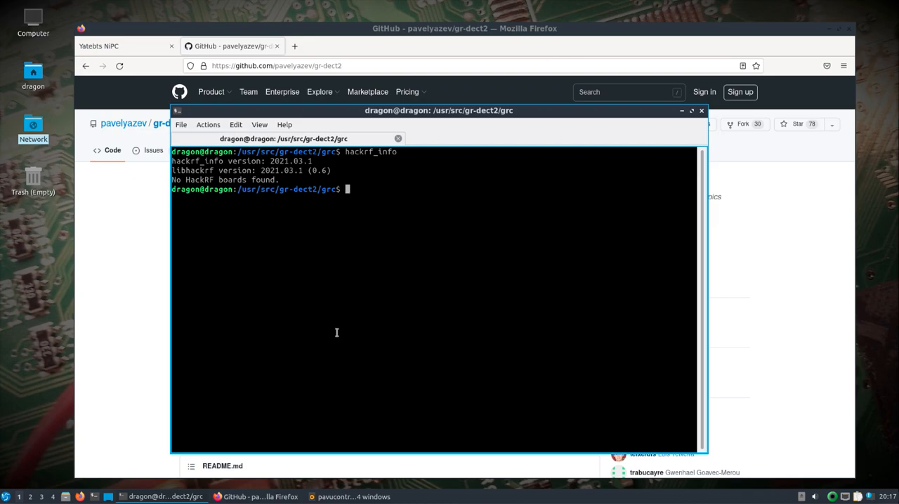
{"action": "type", "text": "hackrf_info"}
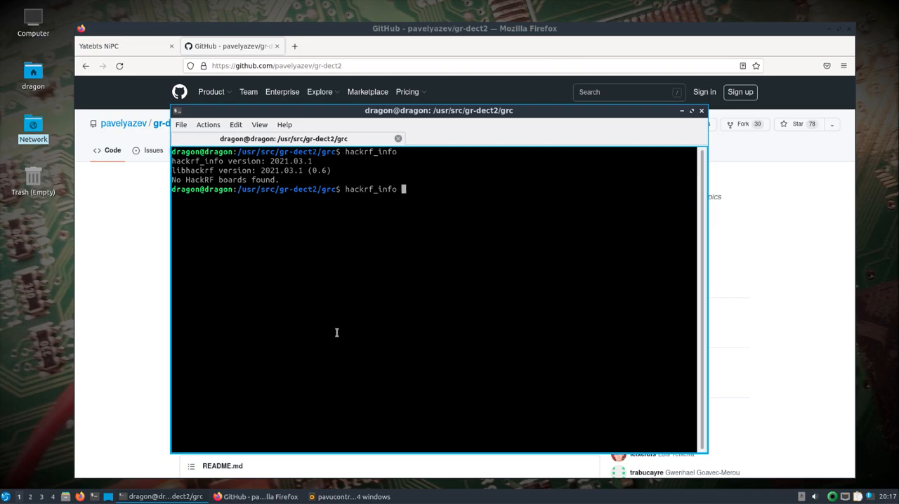
{"action": "key", "text": "Return"}
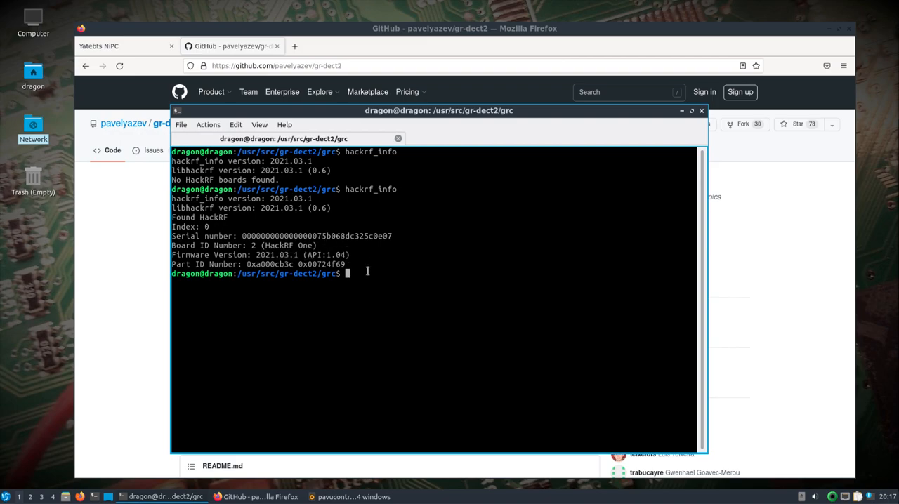
- From the grc folder, launch gnuradio-companion on dect2_Hackrf.grc
{"action": "double_click", "coordinate": [313, 273]}
{"action": "type", "text": "ls"}
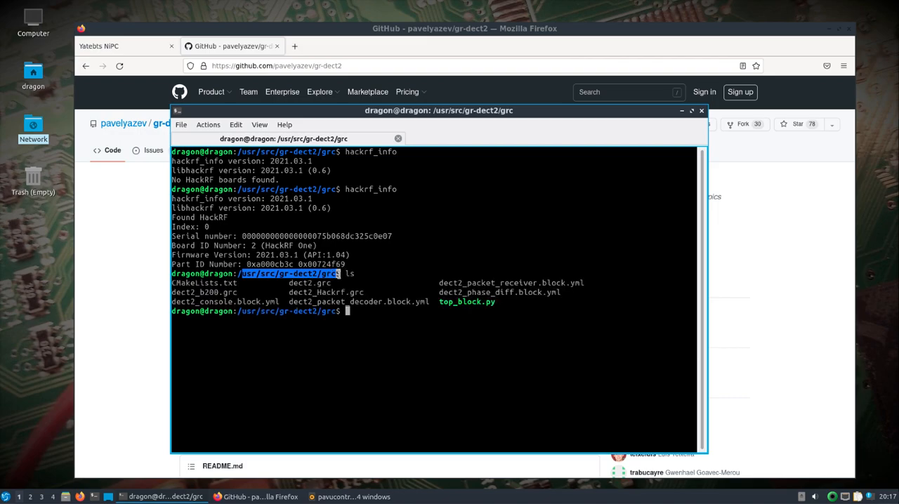
{"action": "type", "text": "gnuradio-co"}
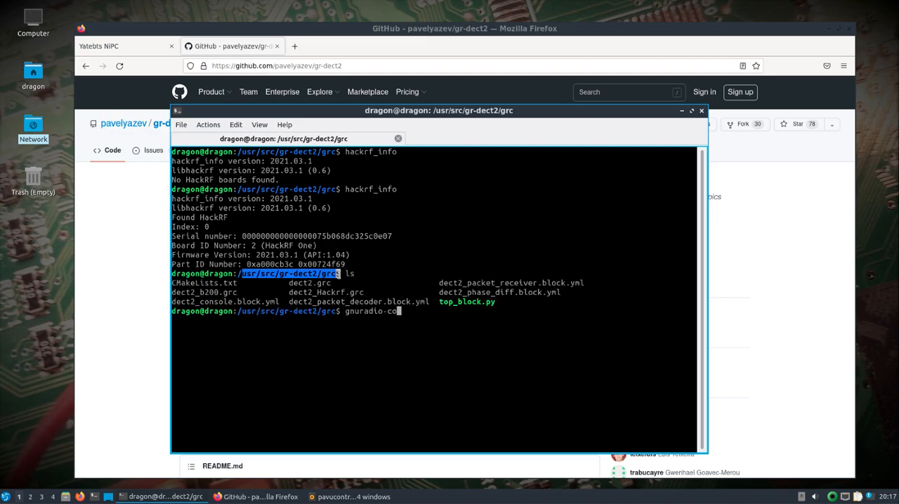
{"action": "type", "text": "mpanion dect2"}
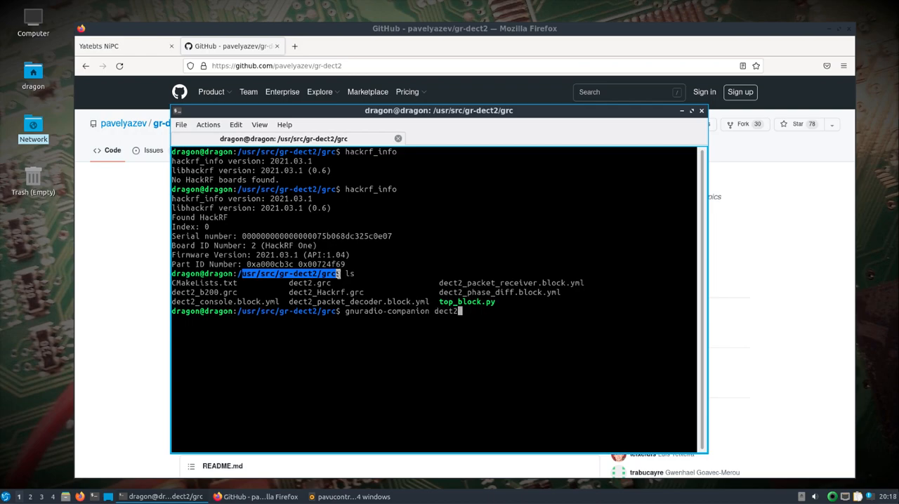
{"action": "type", "text": "_H"}
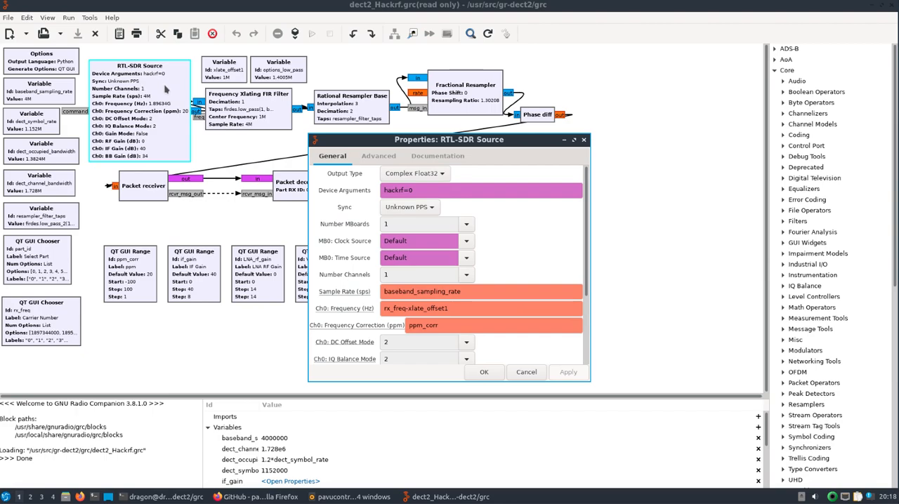
{"action": "mouse_move", "coordinate": [440, 195]}
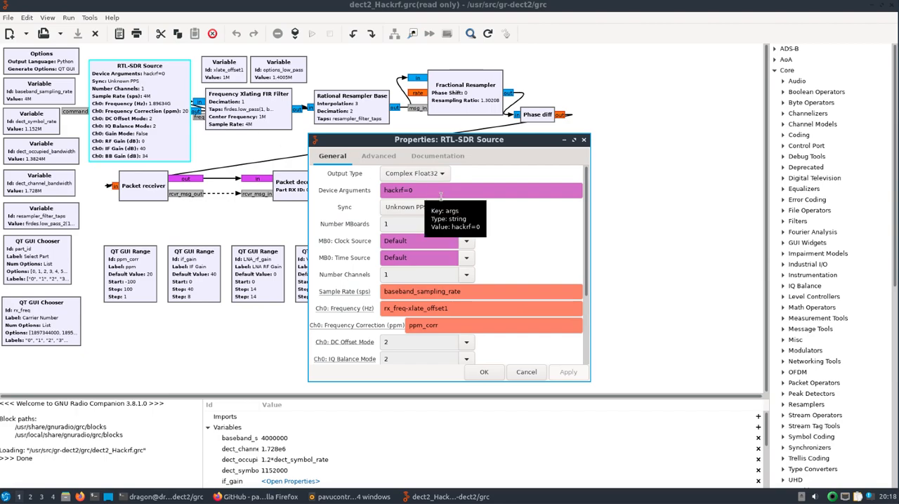
{"action": "mouse_move", "coordinate": [427, 190]}
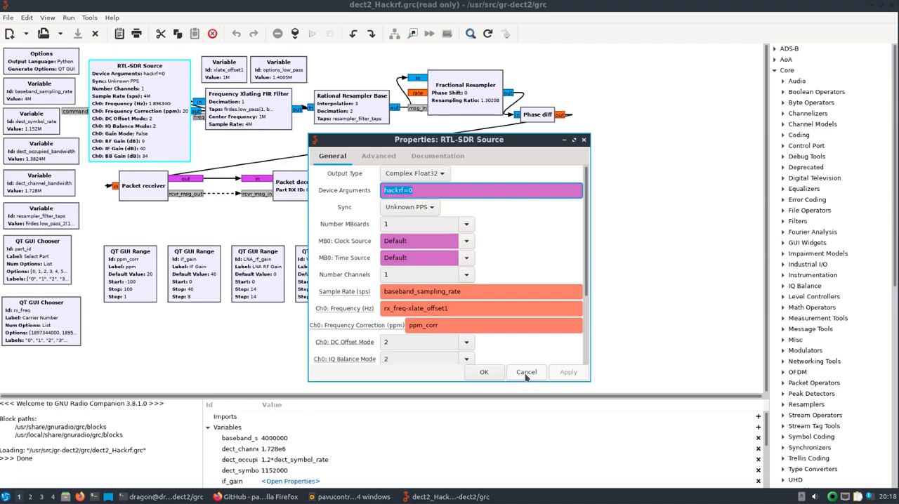
- Cancel the RTL-SDR Source properties after confirming Device Arguments is hackrf=0
{"action": "left_click", "coordinate": [526, 372]}
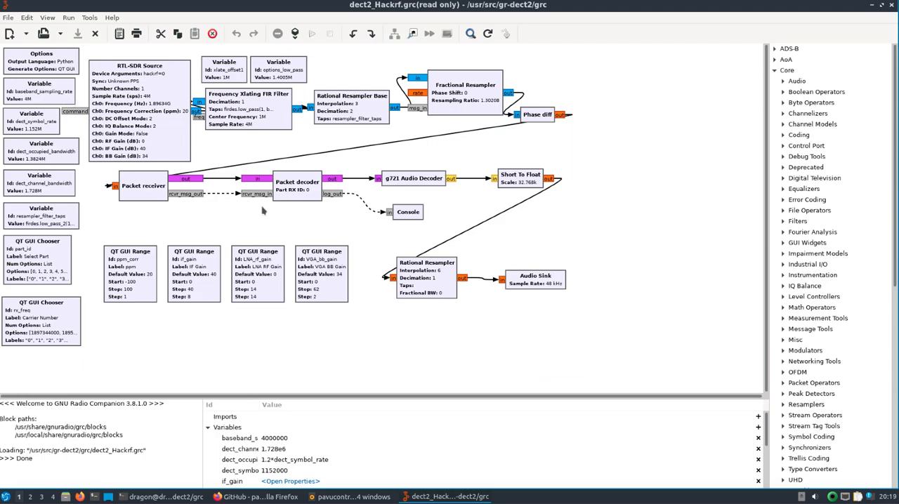
{"action": "mouse_move", "coordinate": [317, 56]}
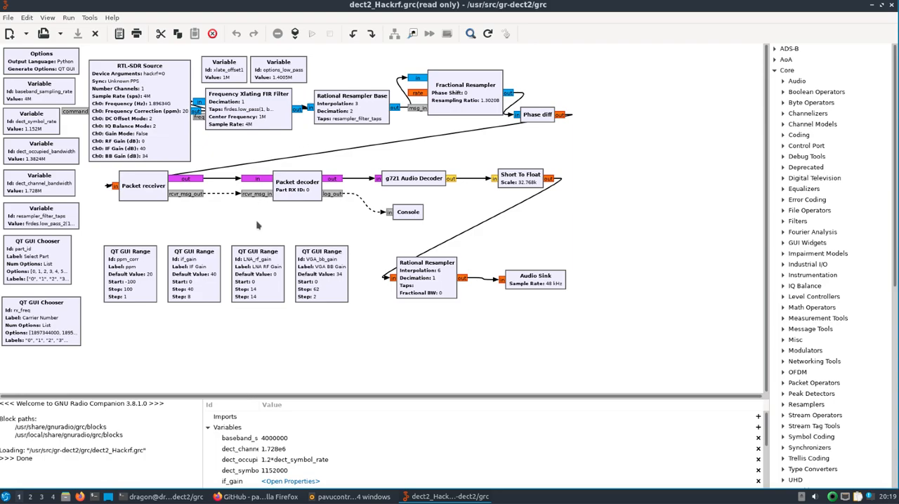
- Inspect the rx_freq Carrier Number chooser's frequency options, then cancel its properties
{"action": "double_click", "coordinate": [40, 321]}
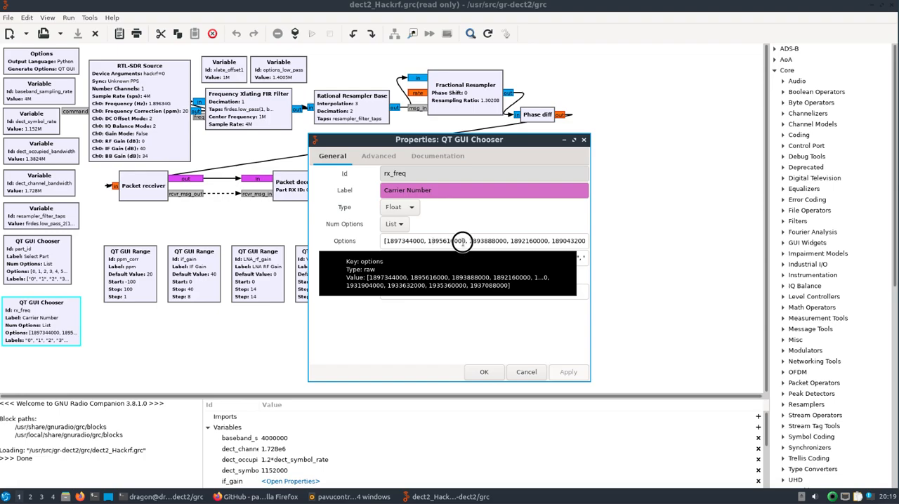
{"action": "left_click", "coordinate": [483, 241]}
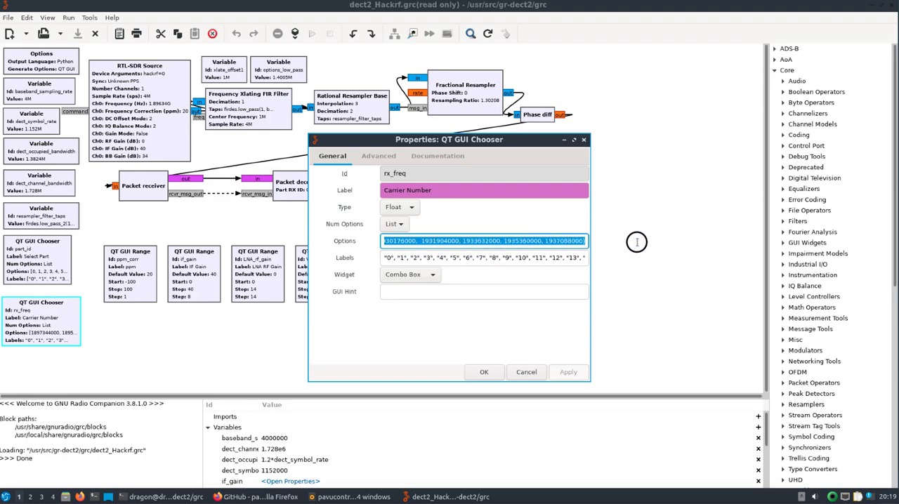
{"action": "left_click", "coordinate": [565, 241]}
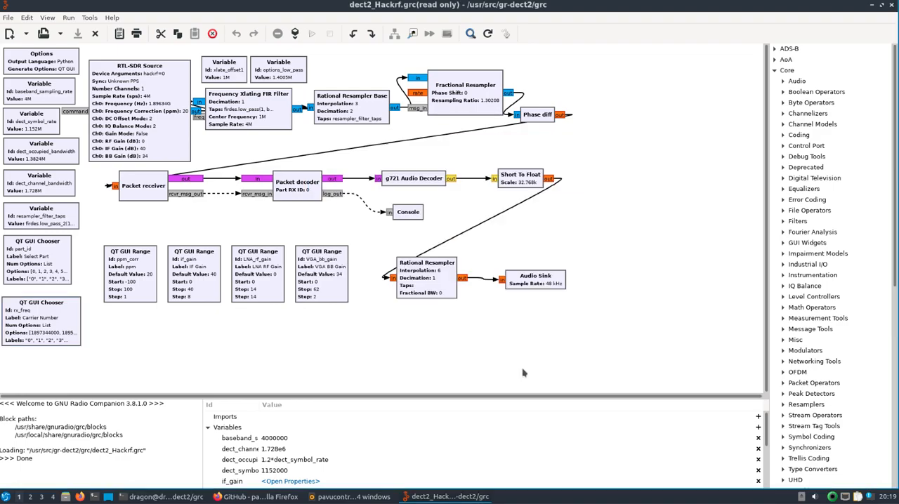
- Execute the flowgraph and set the Top Block's Carrier Number to 23
{"action": "left_click", "coordinate": [294, 33]}
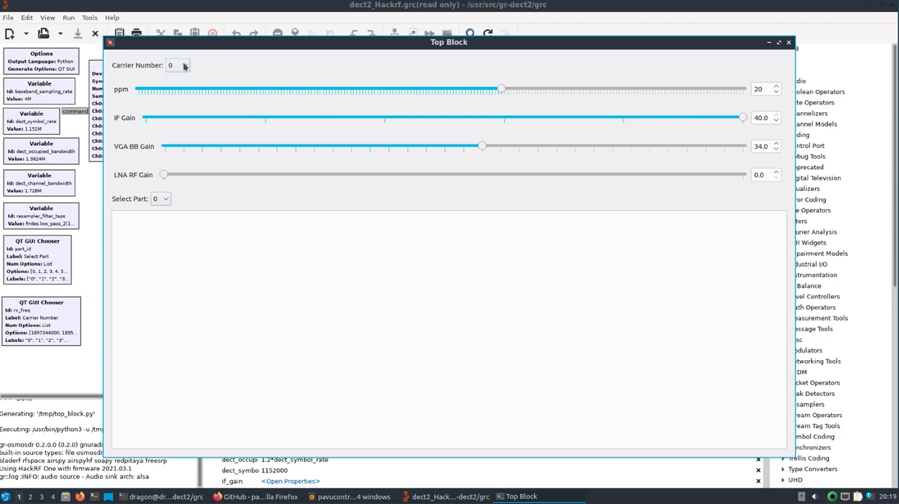
{"action": "left_click", "coordinate": [178, 65]}
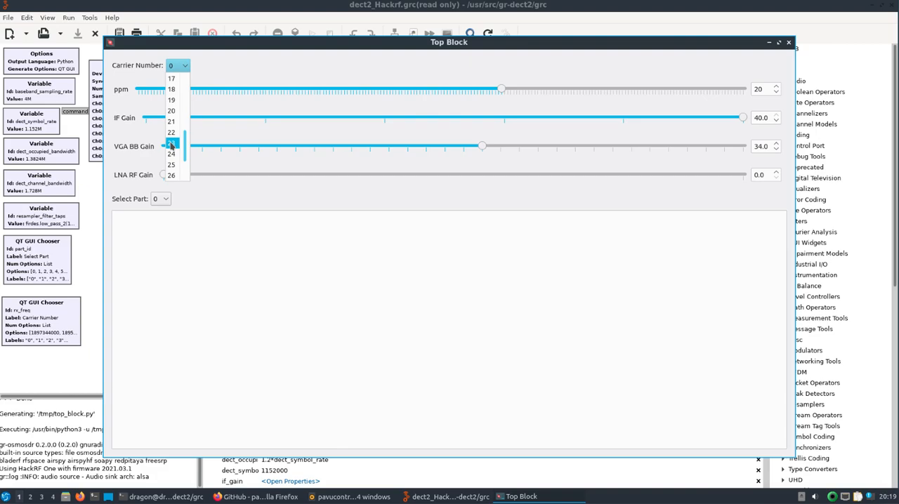
{"action": "left_click", "coordinate": [171, 143]}
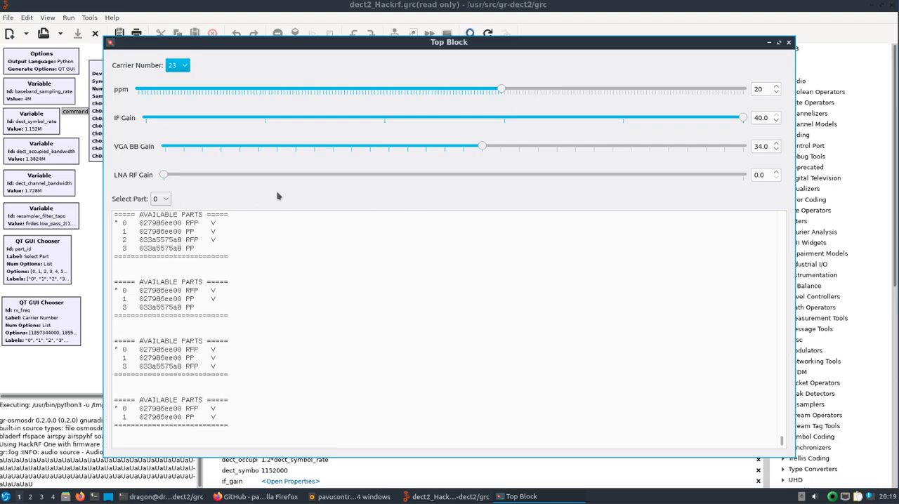
- Try decoding parts 1 and then 2 from Select Part
{"action": "left_click", "coordinate": [161, 198]}
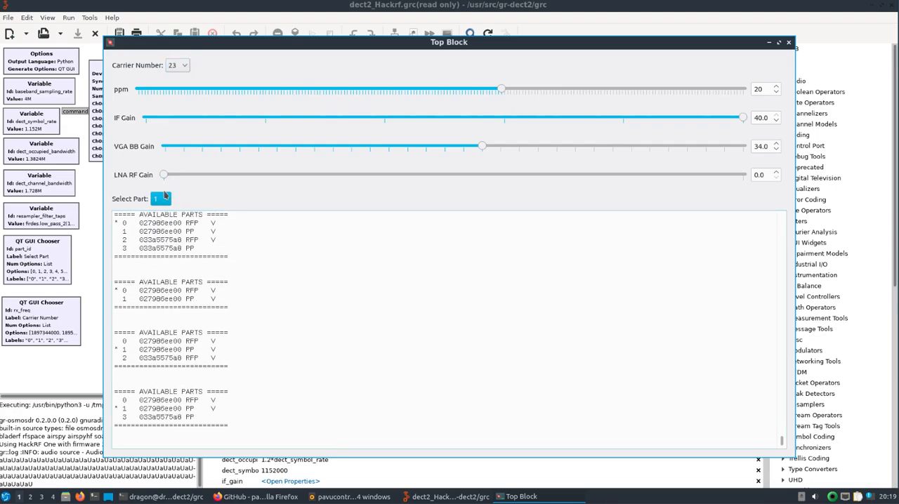
{"action": "scroll", "scroll_direction": "down", "scroll_amount": 3}
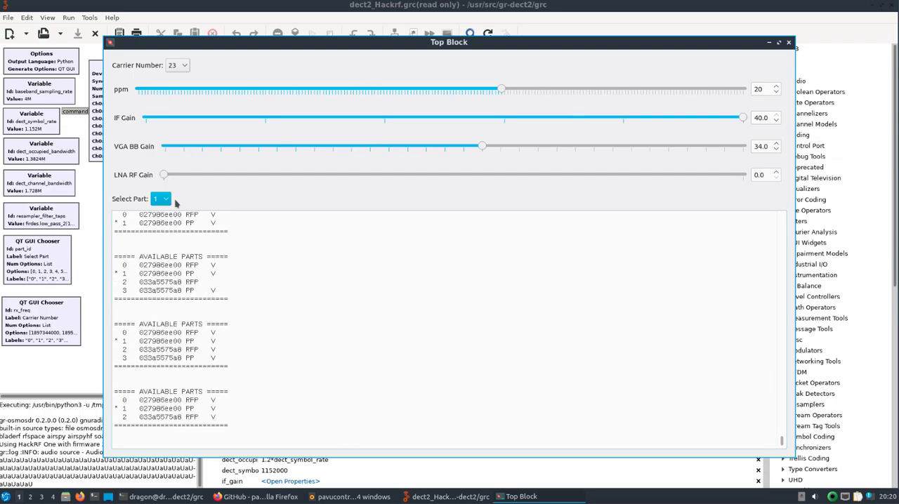
{"action": "left_click", "coordinate": [161, 199]}
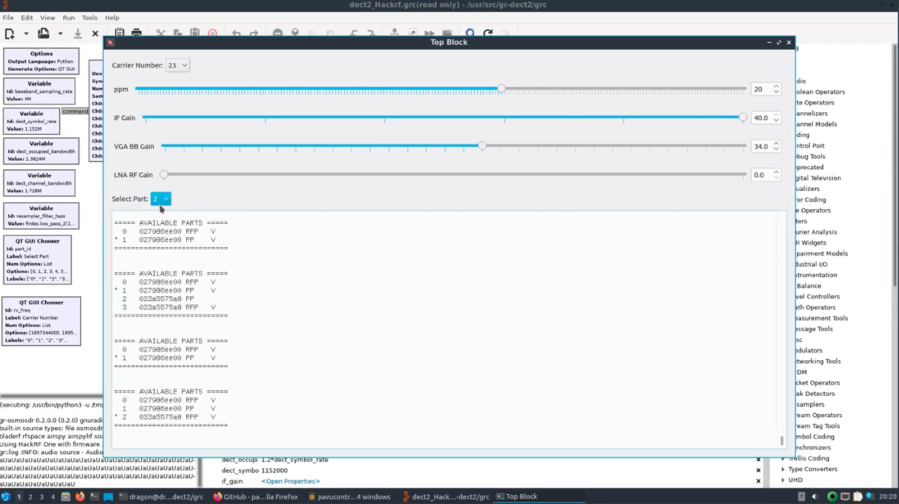
{"action": "left_click", "coordinate": [160, 199]}
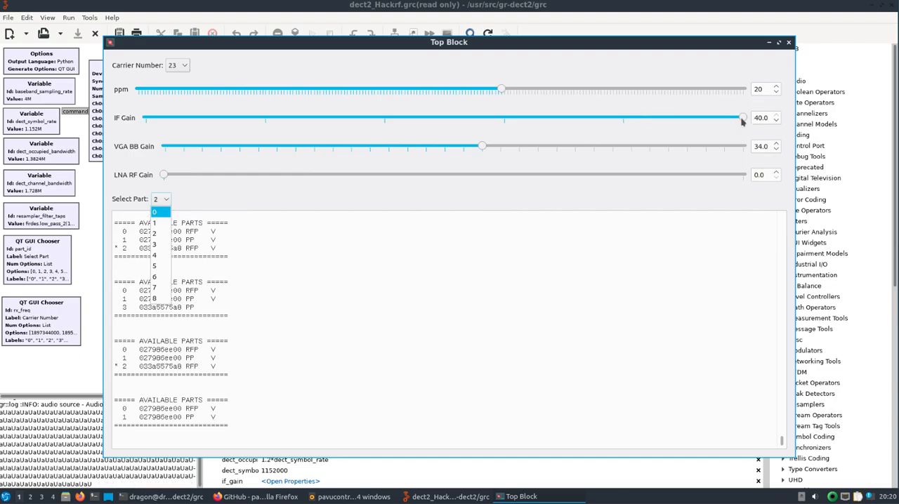
- Lower the IF Gain slider to 24 and switch decoding to part 0
{"action": "left_click_drag", "start_coordinate": [742, 117], "coordinate": [623, 117]}
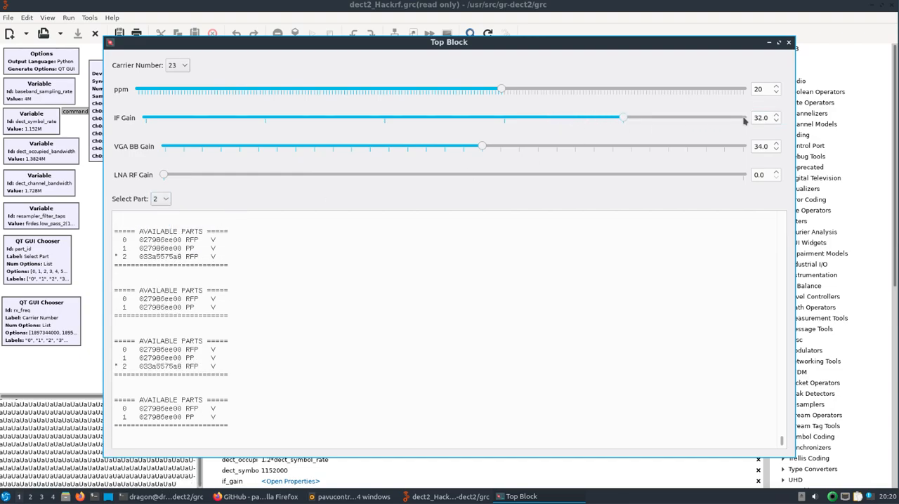
{"action": "left_click_drag", "start_coordinate": [623, 117], "coordinate": [506, 117]}
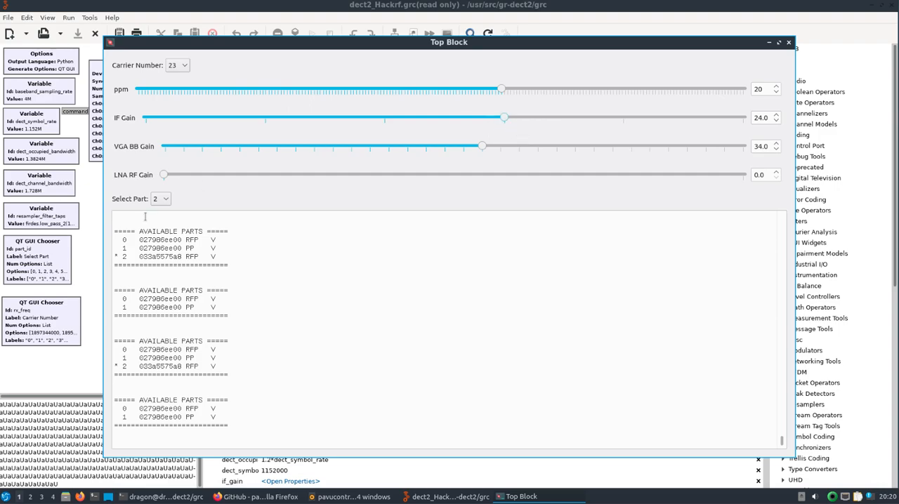
{"action": "left_click", "coordinate": [161, 199]}
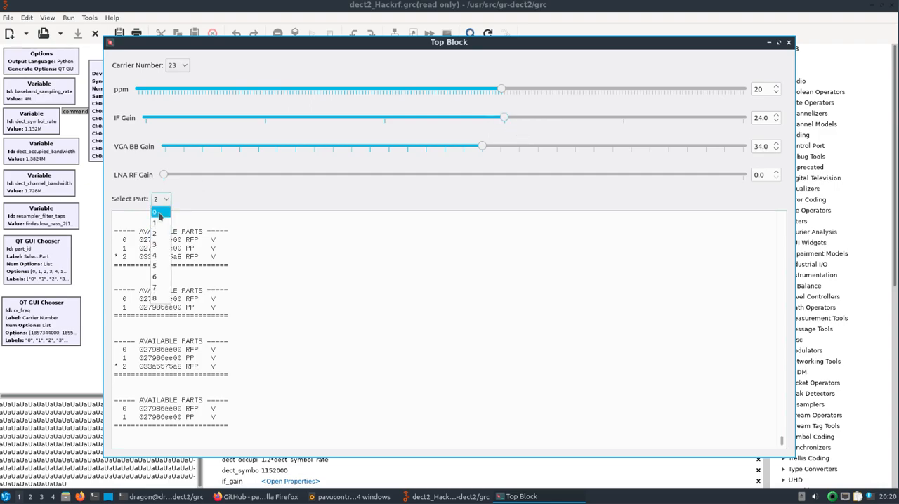
{"action": "left_click", "coordinate": [154, 212]}
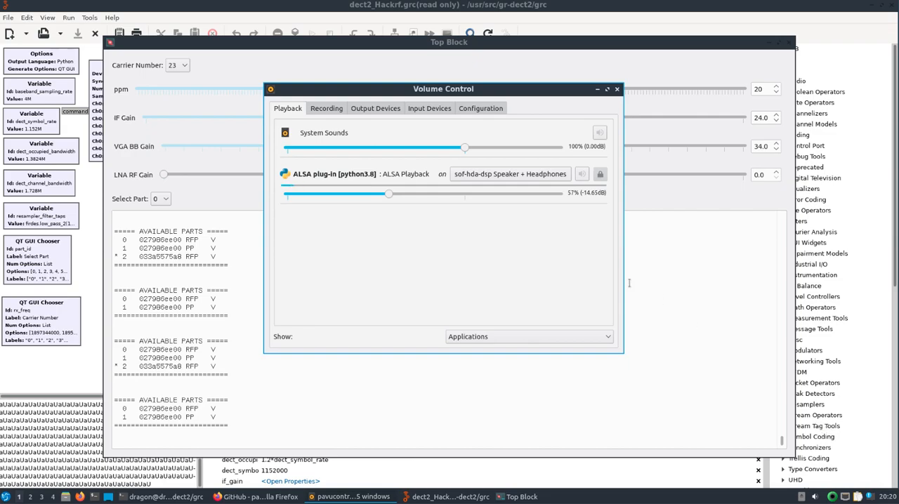
- Set the python ALSA plug-in playback volume to 73% in pavucontrol
{"action": "left_click_drag", "start_coordinate": [389, 194], "coordinate": [469, 193]}
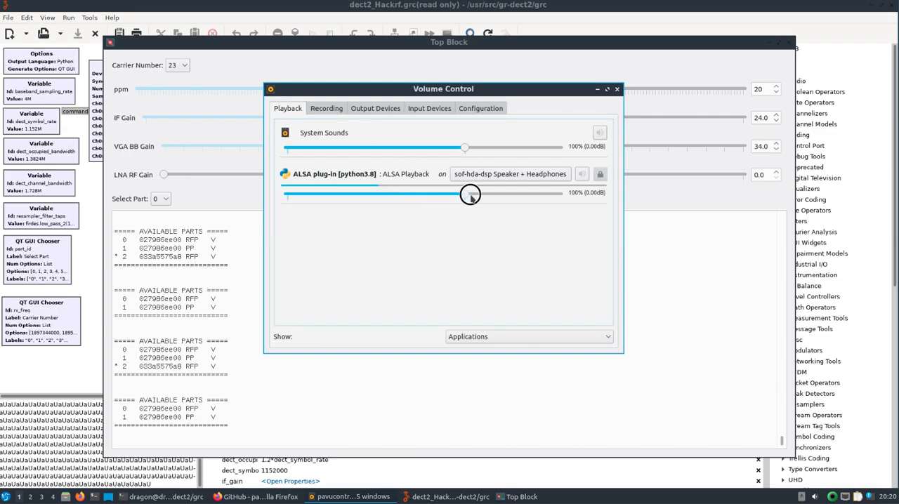
{"action": "left_click_drag", "start_coordinate": [469, 194], "coordinate": [497, 194]}
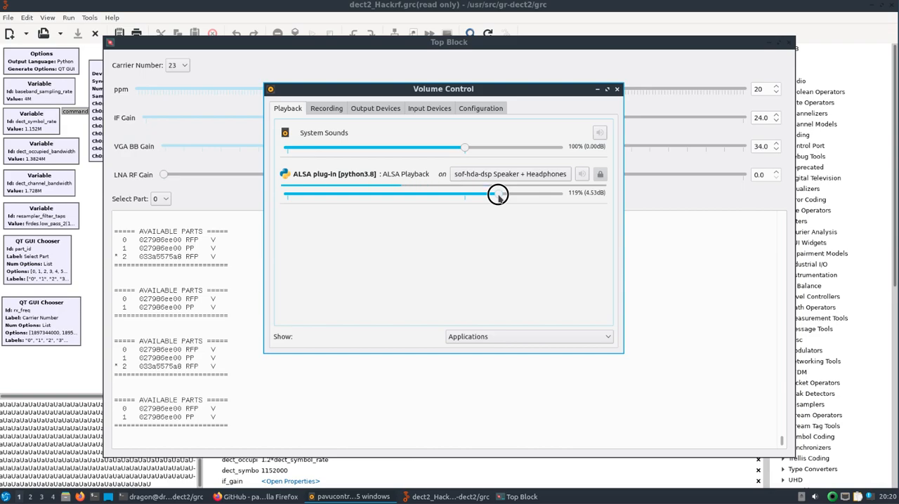
{"action": "left_click_drag", "start_coordinate": [497, 195], "coordinate": [453, 194]}
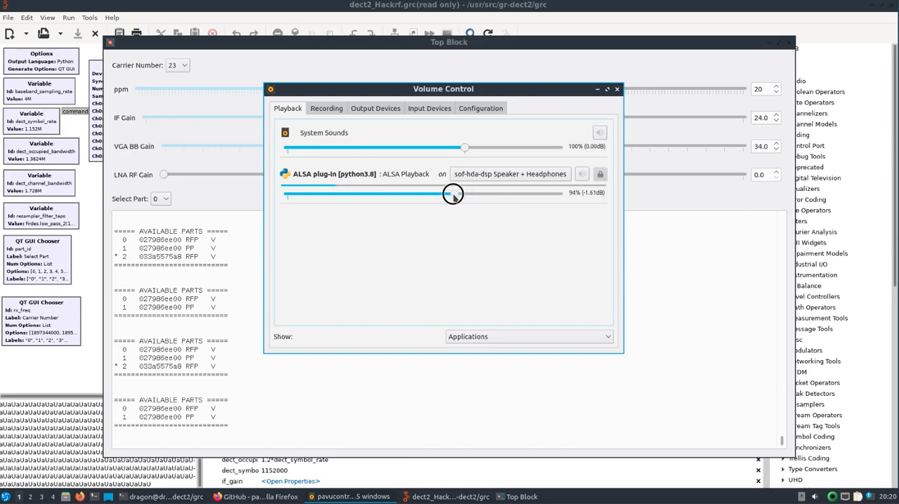
{"action": "left_click_drag", "start_coordinate": [453, 193], "coordinate": [418, 193]}
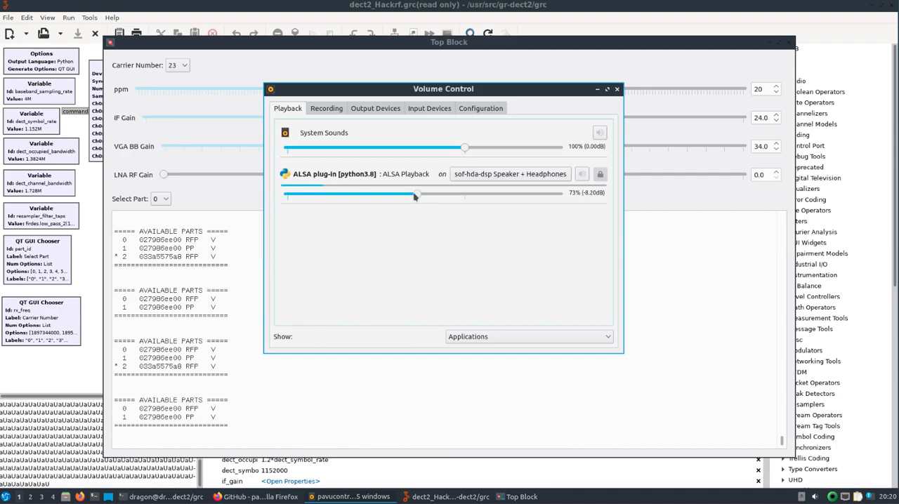
- Switch the Top Block's Select Part to part 1
{"action": "left_click", "coordinate": [616, 89]}
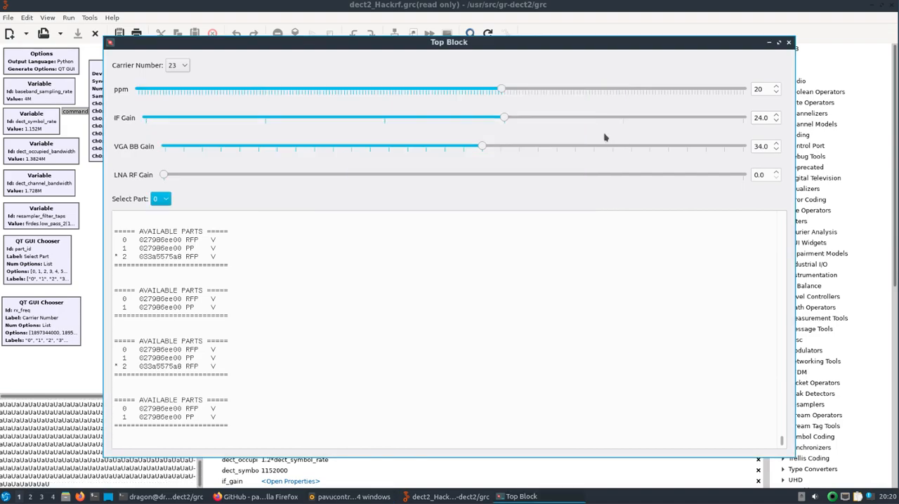
{"action": "left_click", "coordinate": [160, 199]}
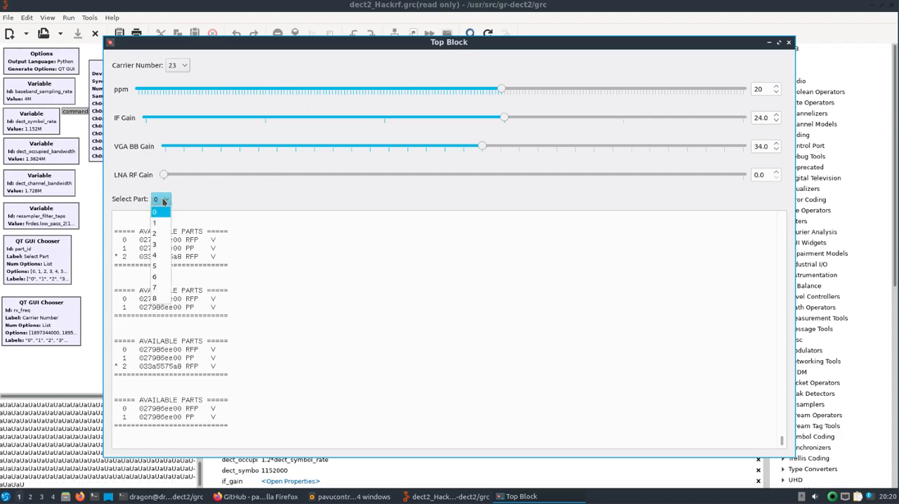
{"action": "left_click", "coordinate": [154, 223]}
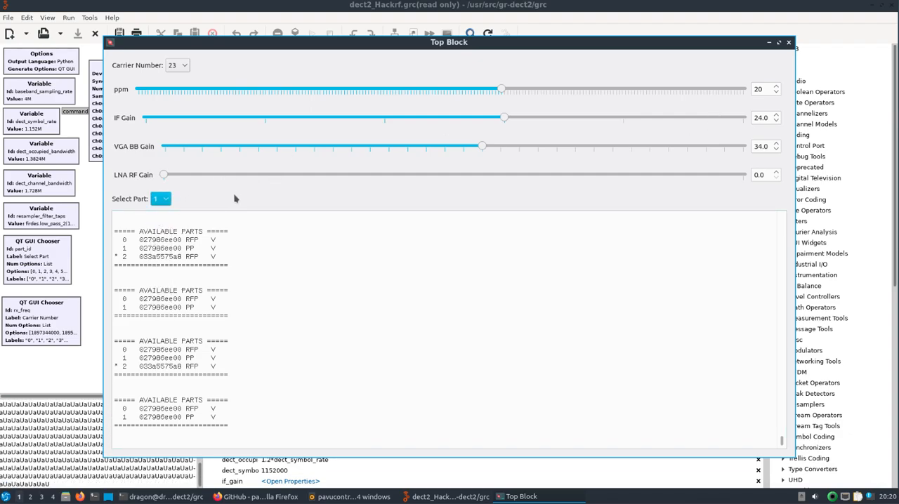